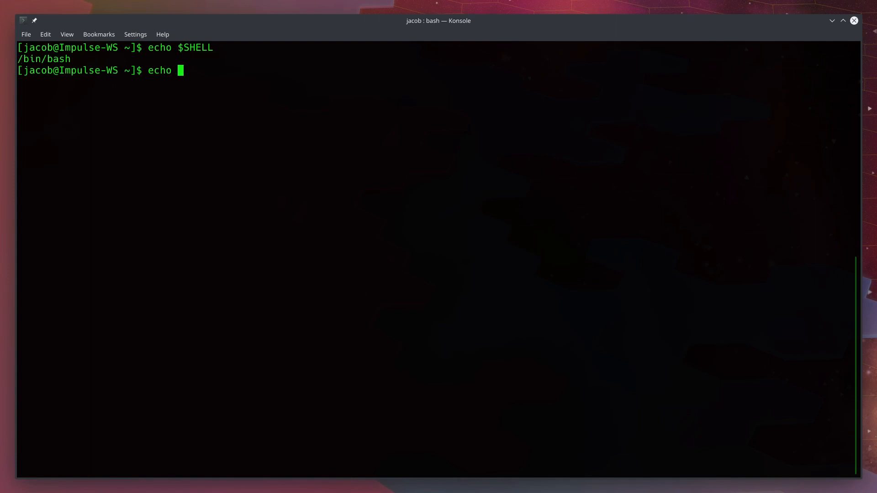
Clear the Konsole screen with Ctrl+L.
key(ctrl+l)
text(pwd)
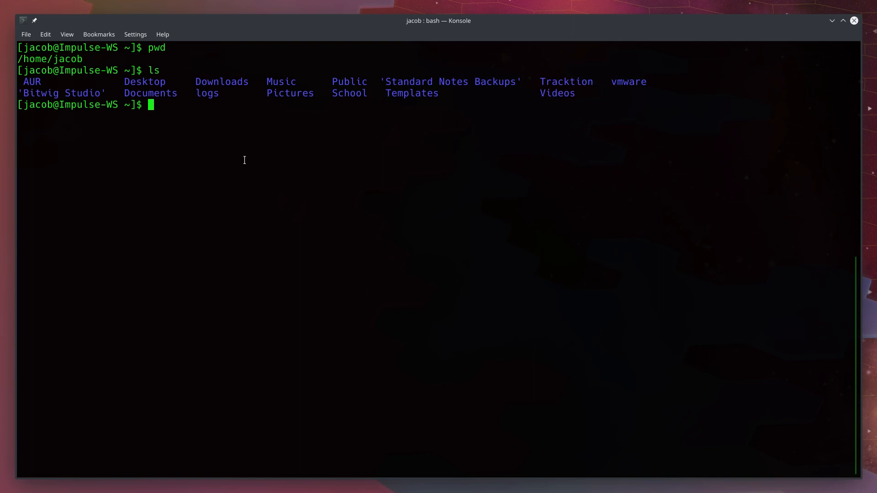
Enter ls -l to list /home/jacob in long format.
text(ls -l)
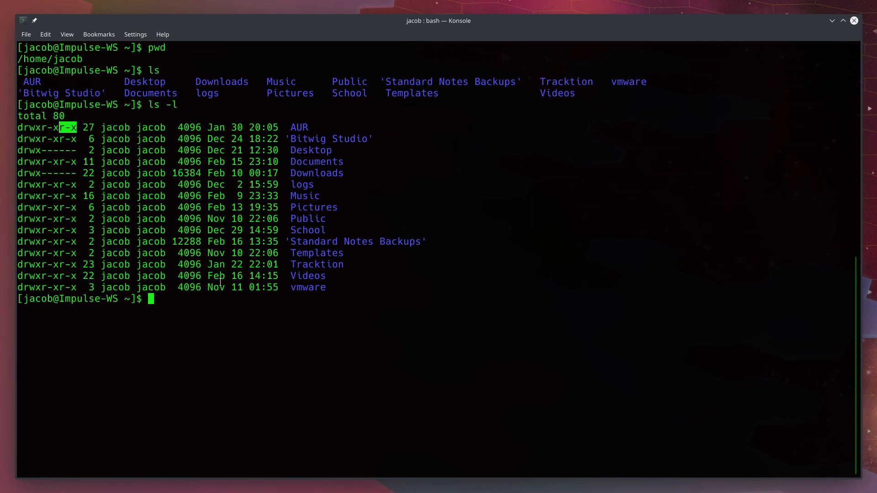
Enter ls -al at the prompt without running it.
text(ls -al)
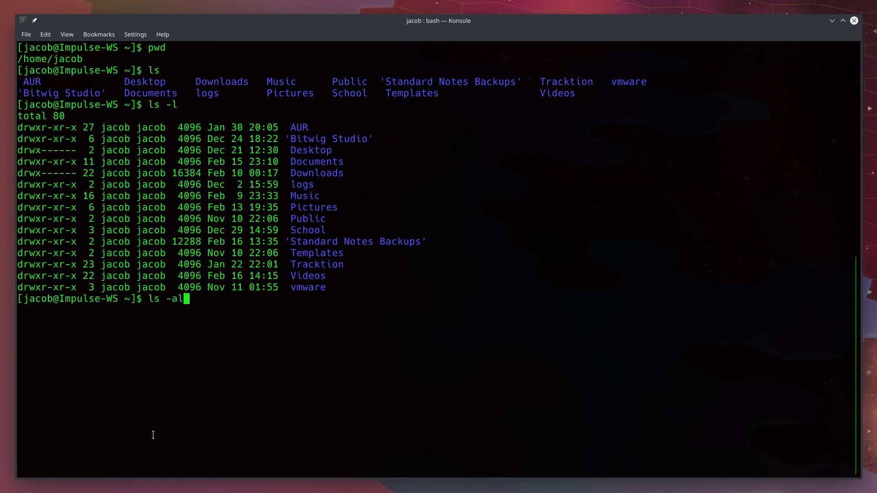
key(Return)
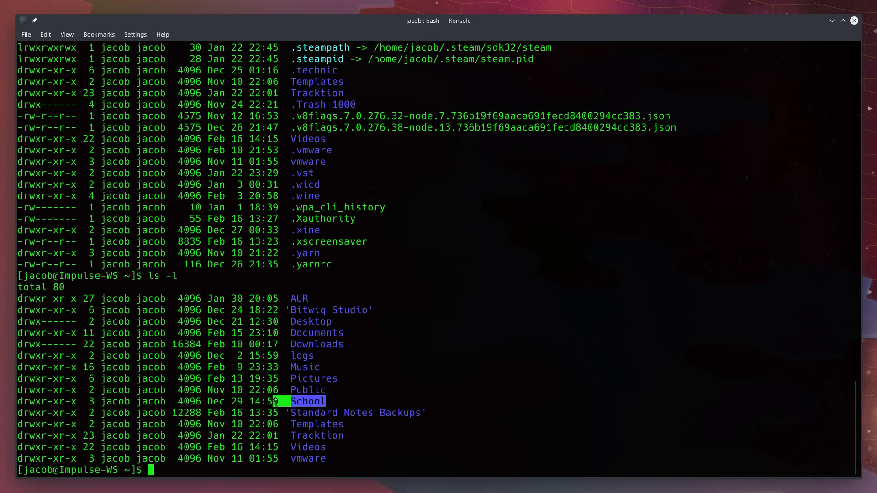
Start a mkdir command for a new directory whose name begins with W.
text(mkdir)
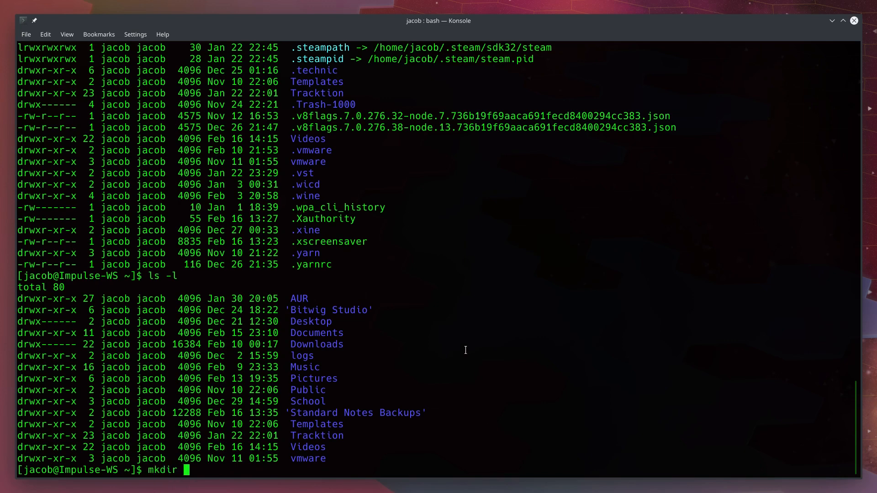
text(Work)
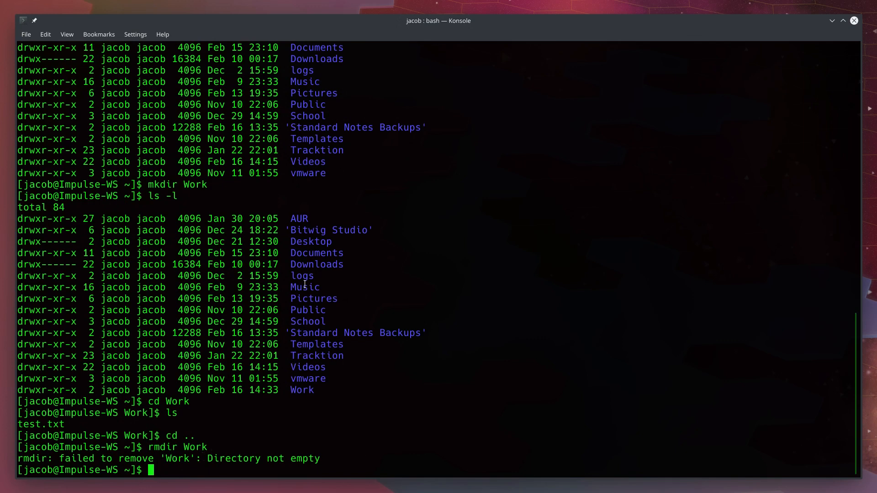
Enter the recursive removal command rm -r Work at the prompt, unrun.
text(rm -r Wo)
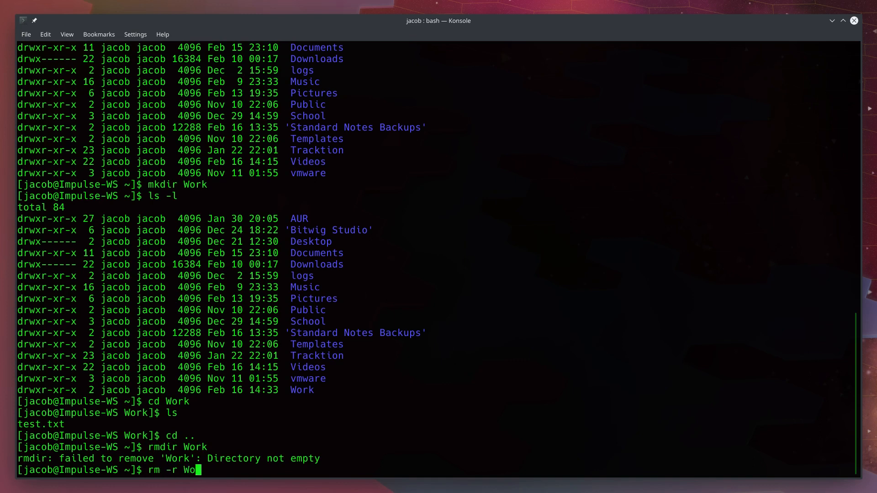
text(rk)
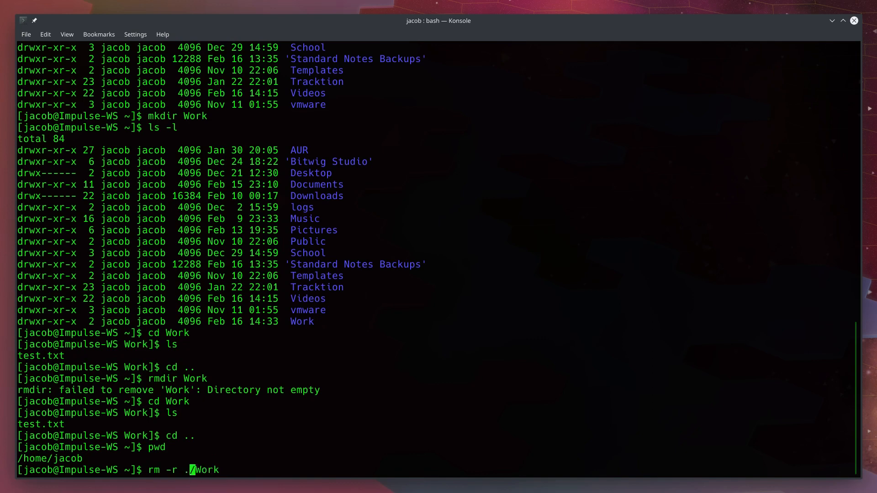
Run the rm -r removal of Work, then enter 'dir' to check the folder.
key(Return)
text(rm)
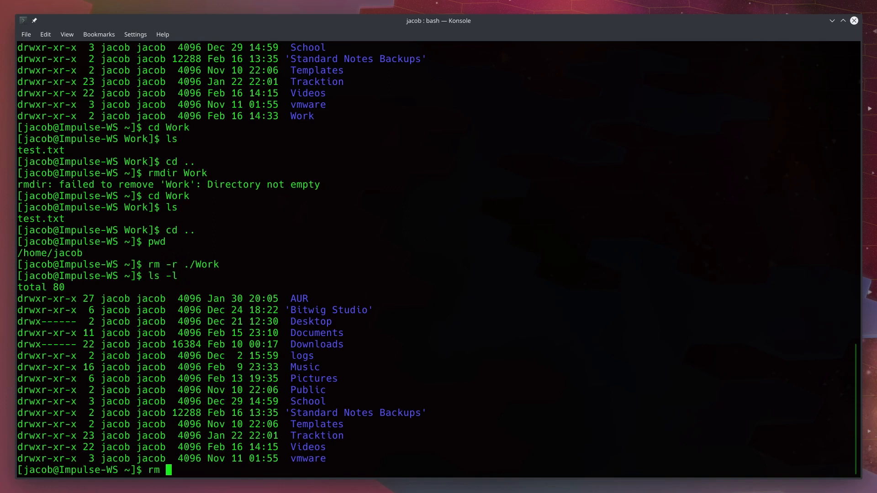
text(dir)
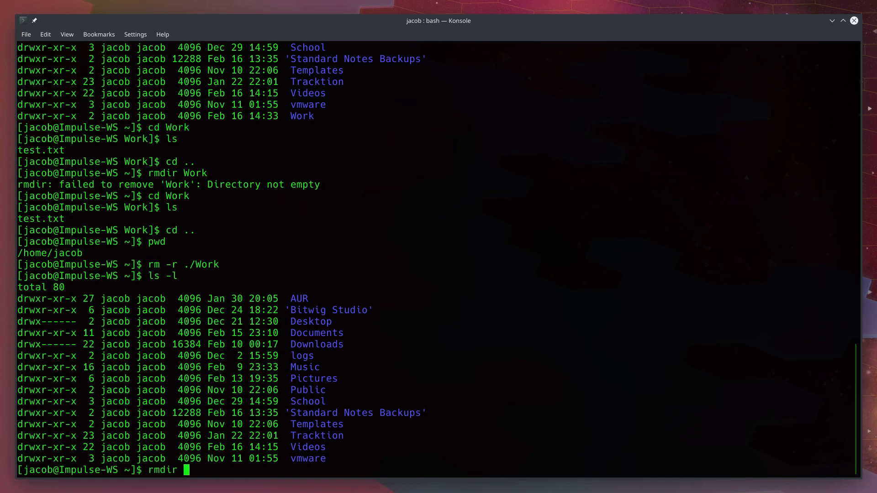